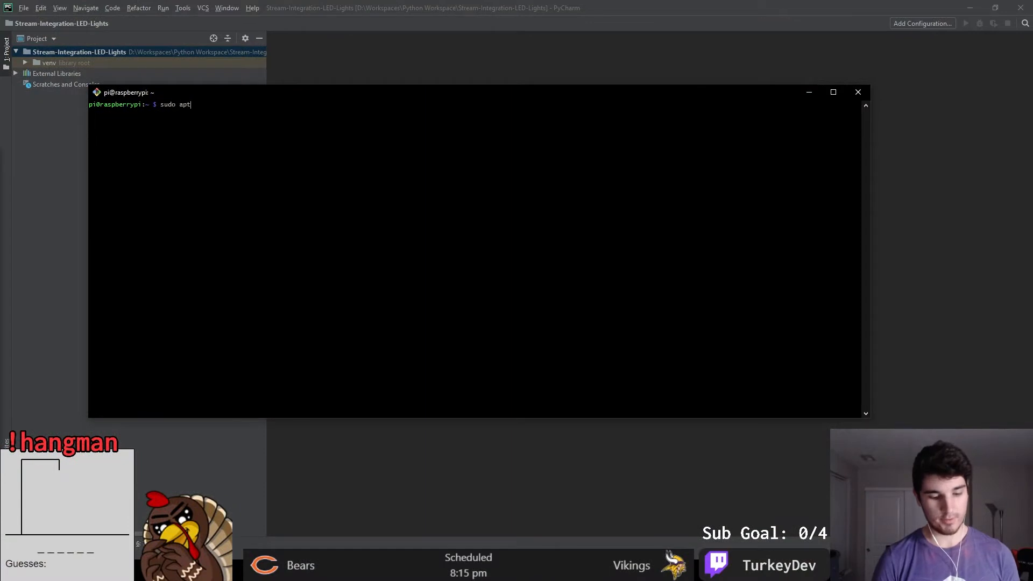
# - Run sudo apt update in the Raspberry Pi SSH terminal
pyautogui.write('upda')
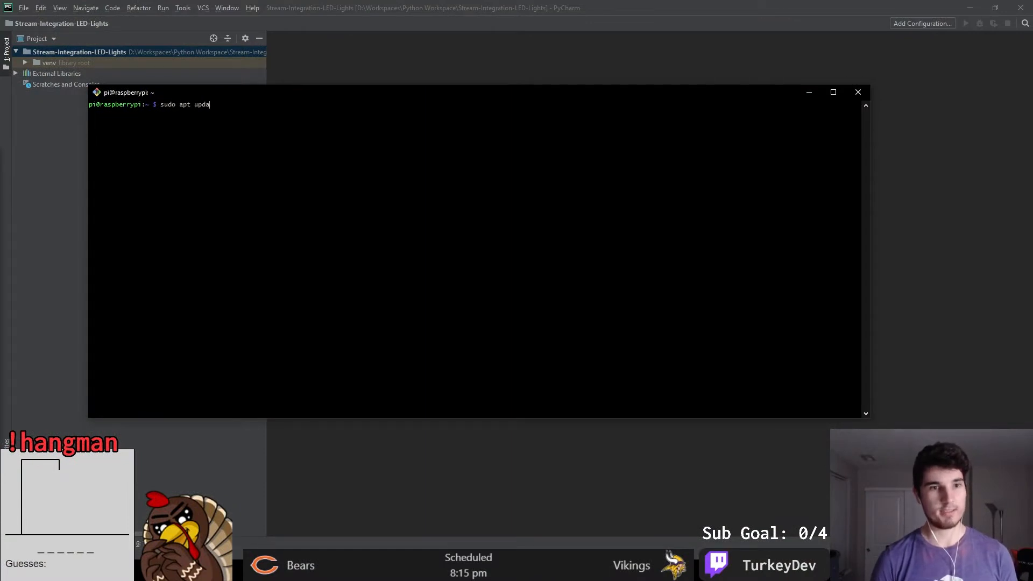
pyautogui.press('Return')
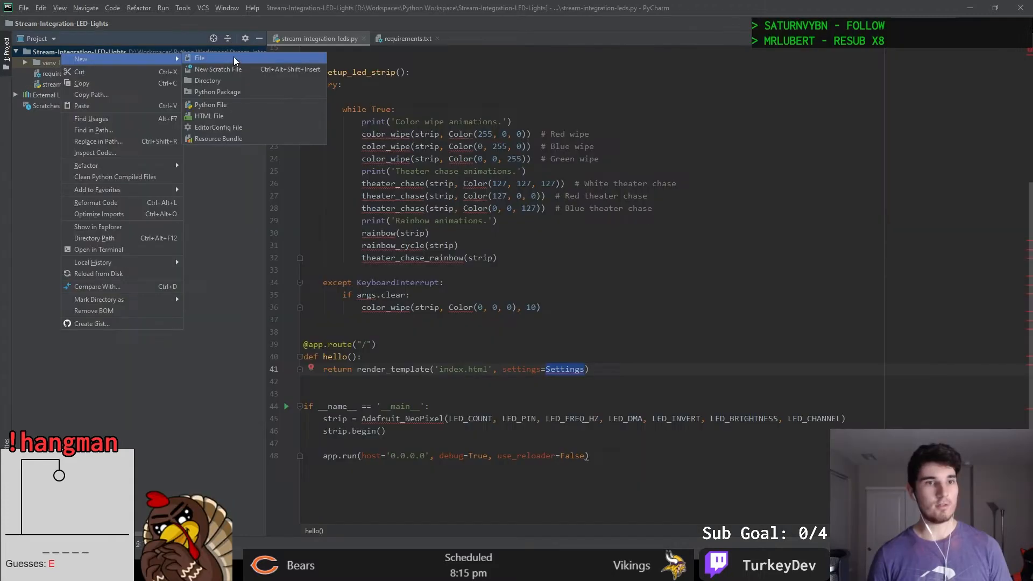
# - Create a templates folder with index.html and begin editing the page markup
pyautogui.click(208, 80)
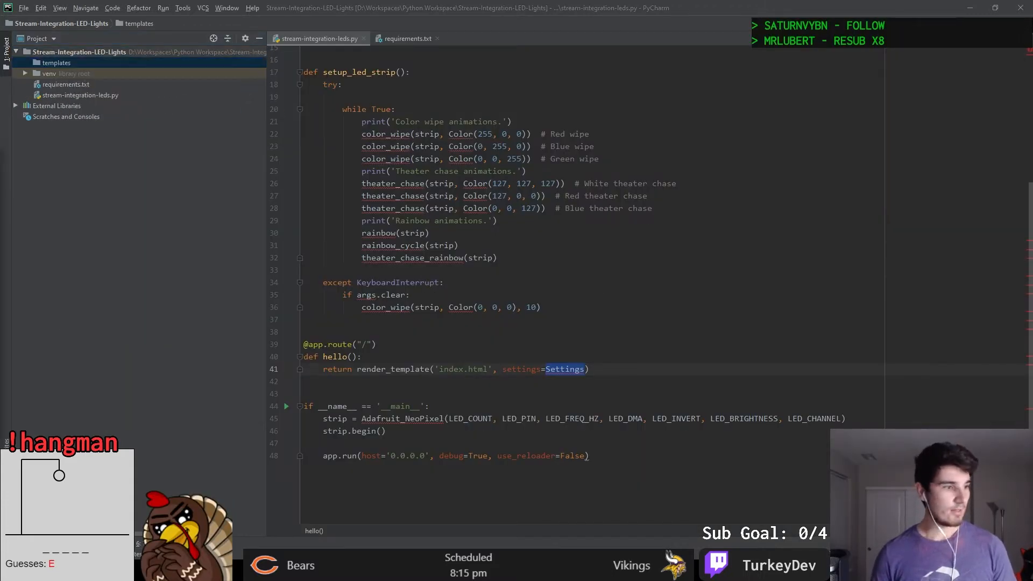
pyautogui.moveTo(132, 91)
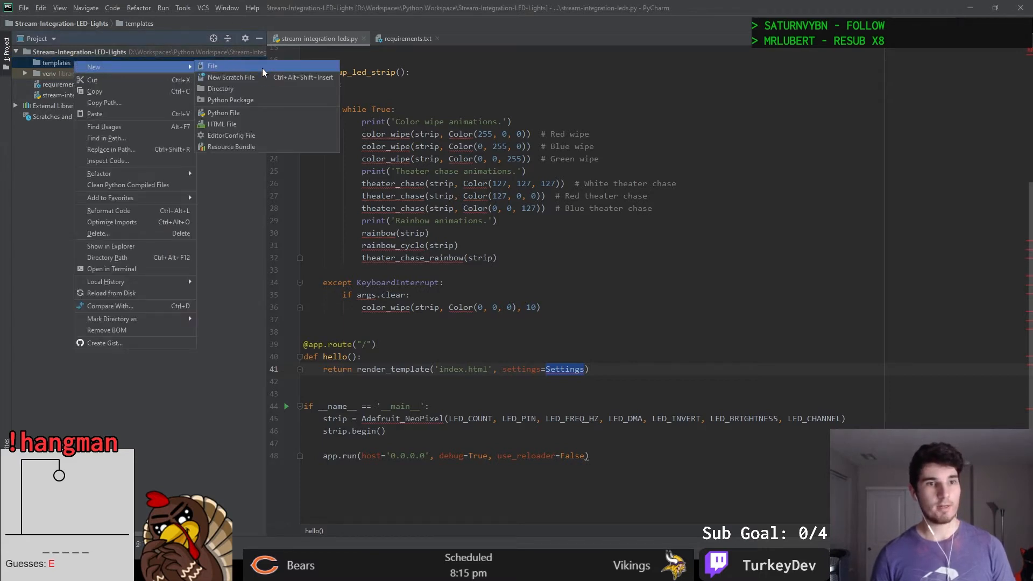
pyautogui.click(212, 65)
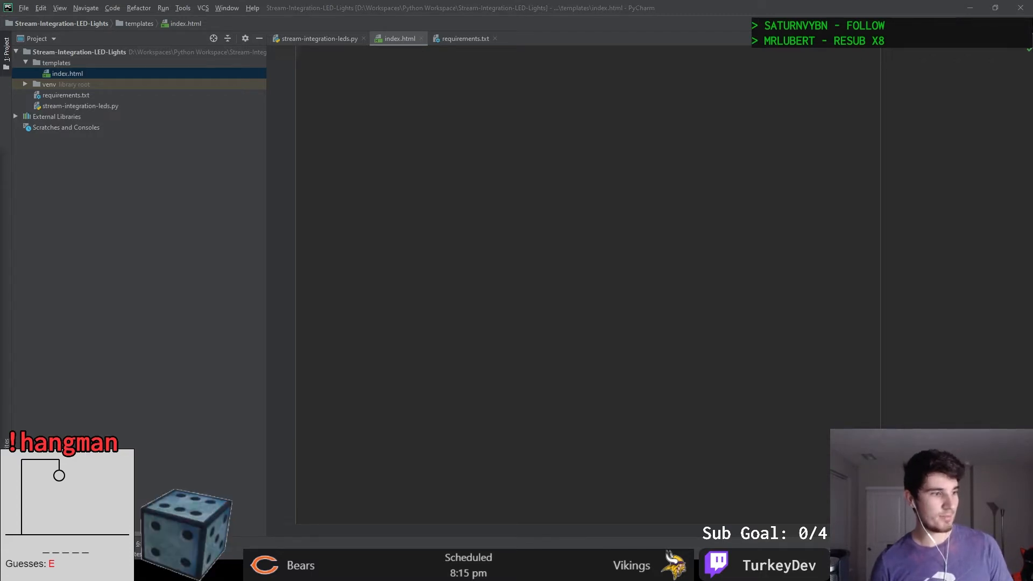
pyautogui.click(398, 39)
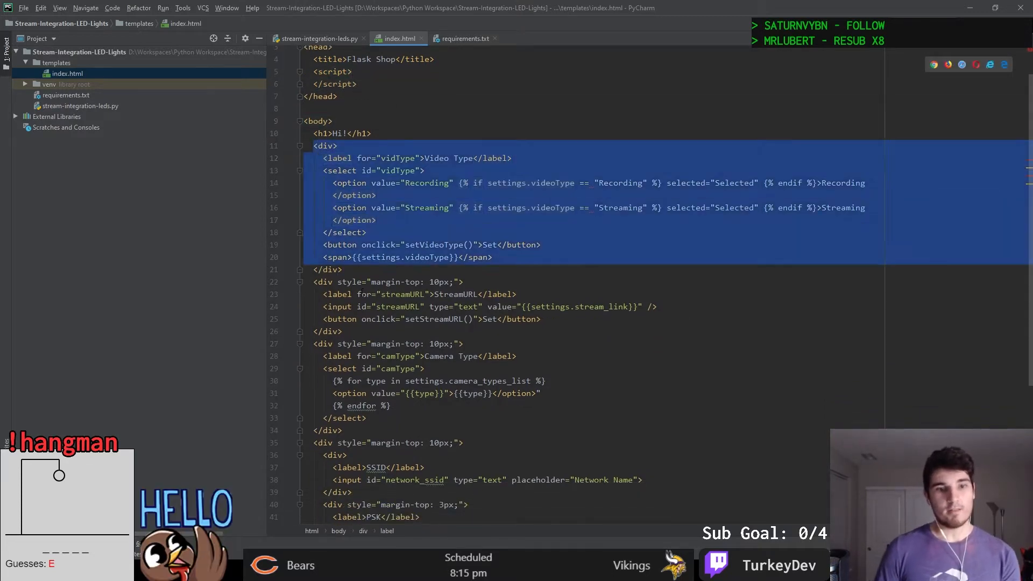
pyautogui.scroll(-3)
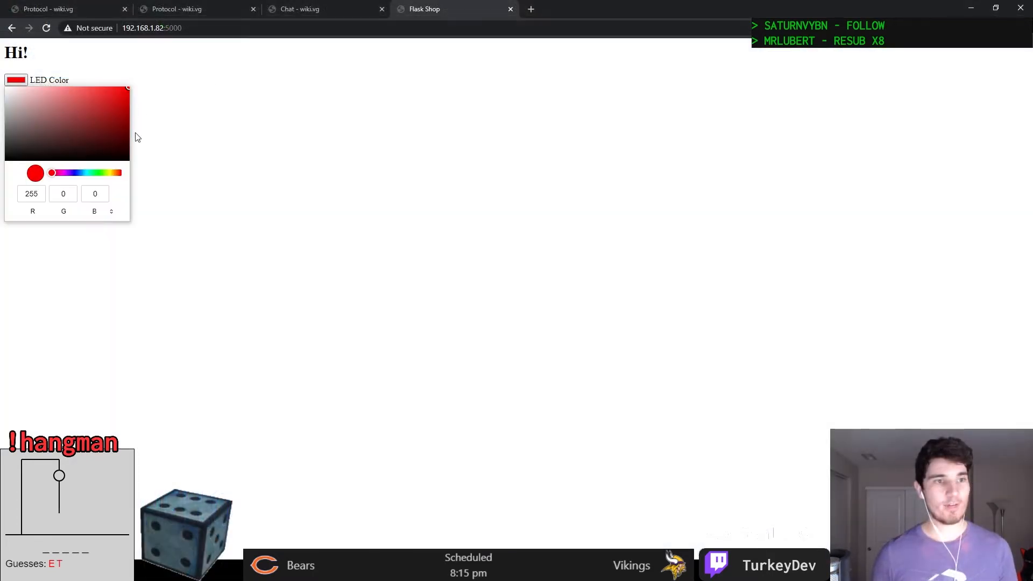
# - Send red from the Flask LED Color page and check for the 'Color set!' response
pyautogui.press('alt+tab')
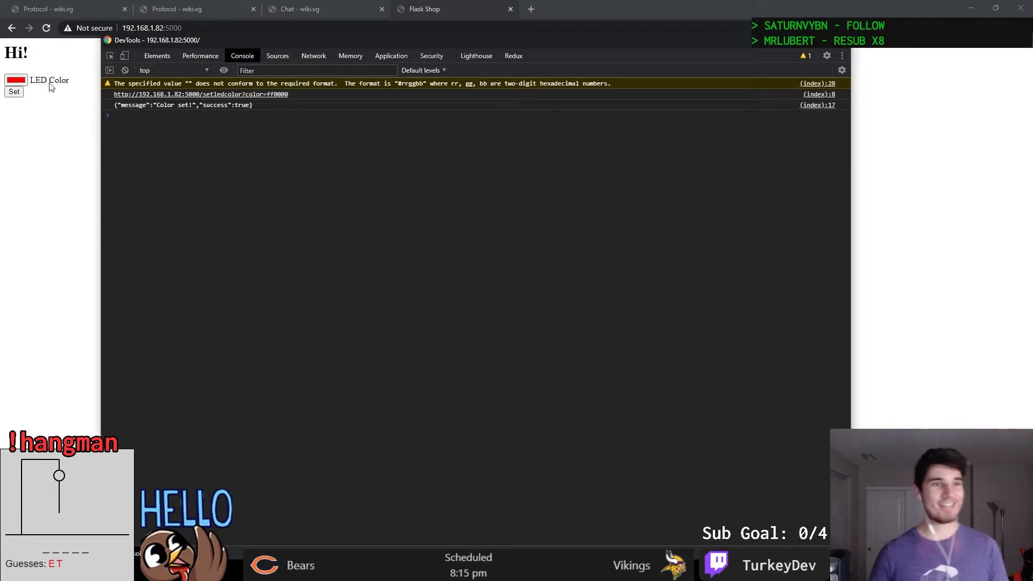
pyautogui.click(16, 80)
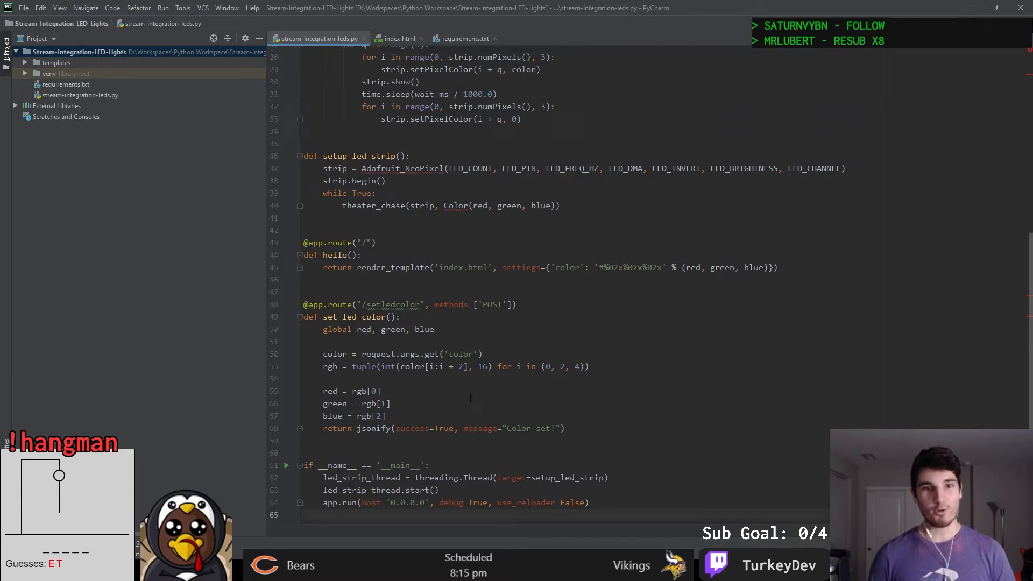
pyautogui.scroll(3)
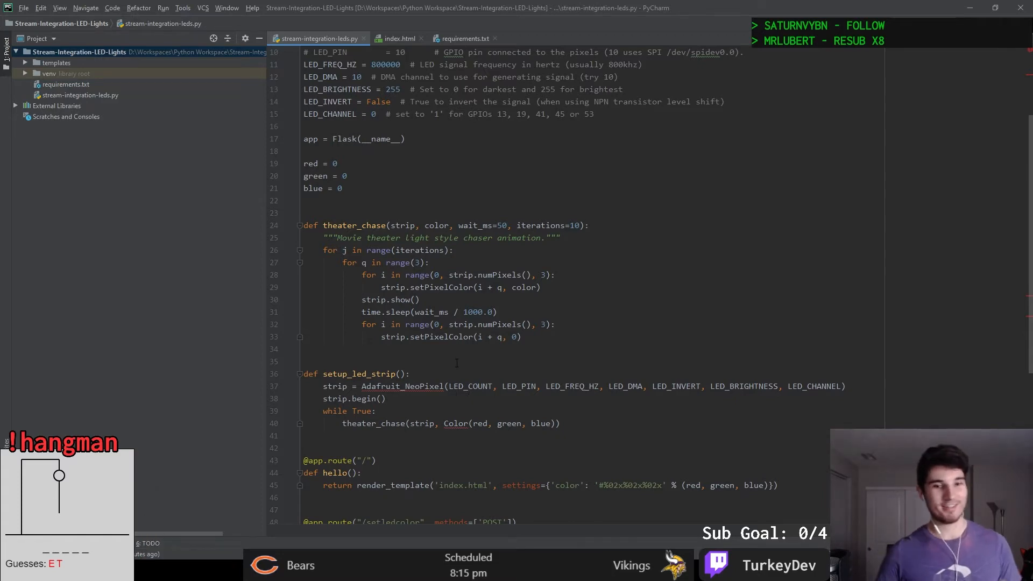
pyautogui.scroll(-3)
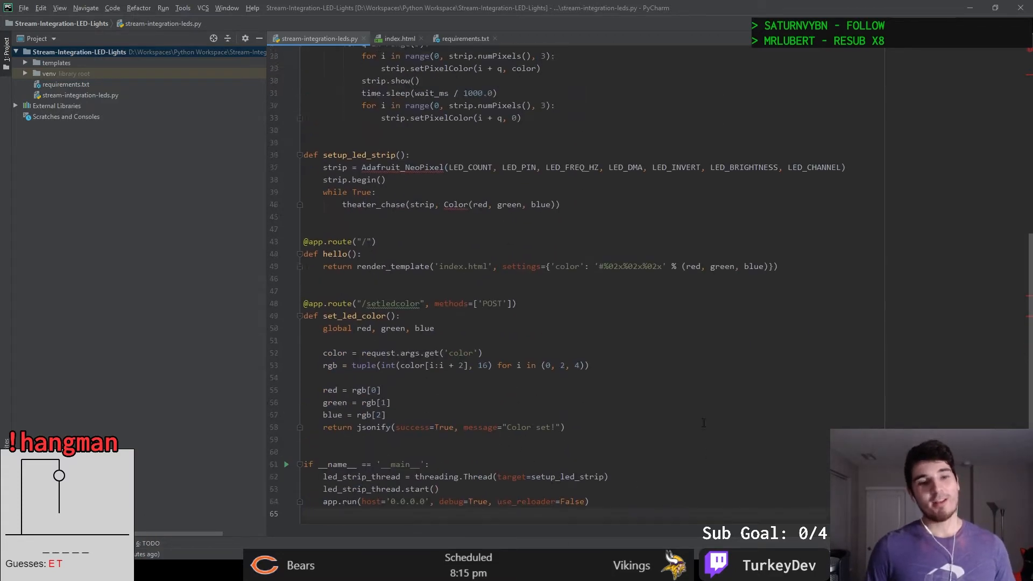
pyautogui.scroll(3)
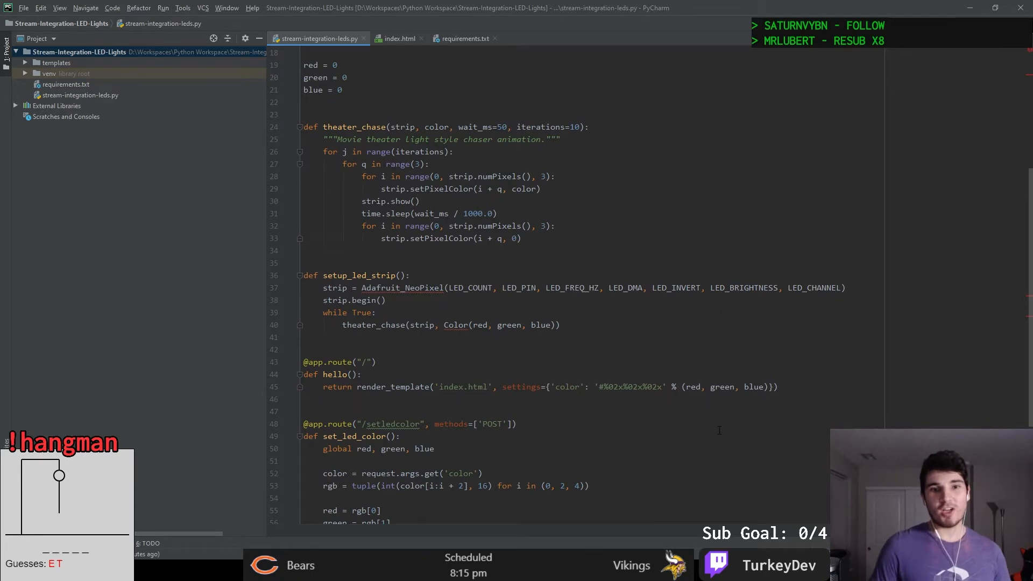
pyautogui.scroll(3)
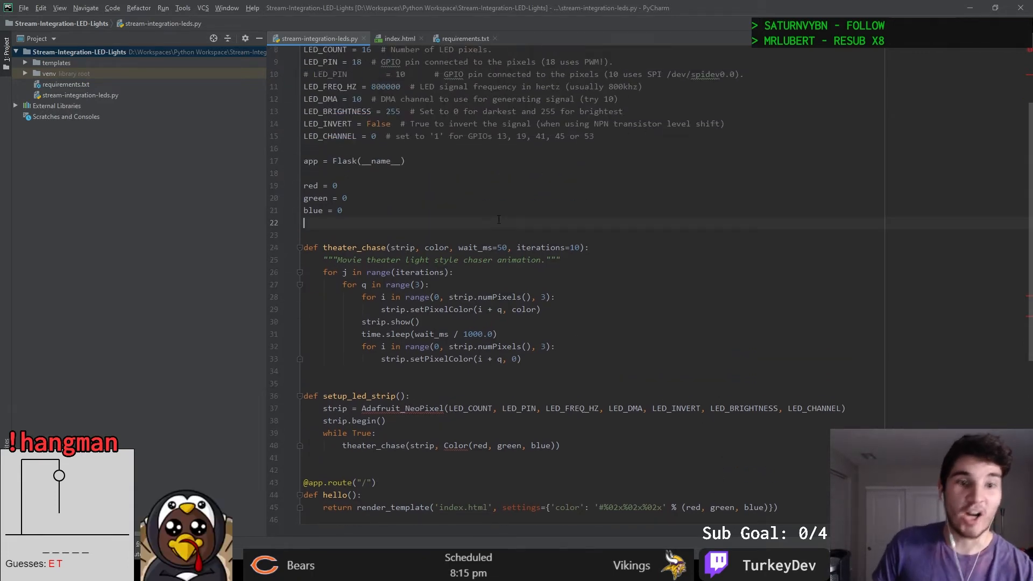
pyautogui.scroll(-3)
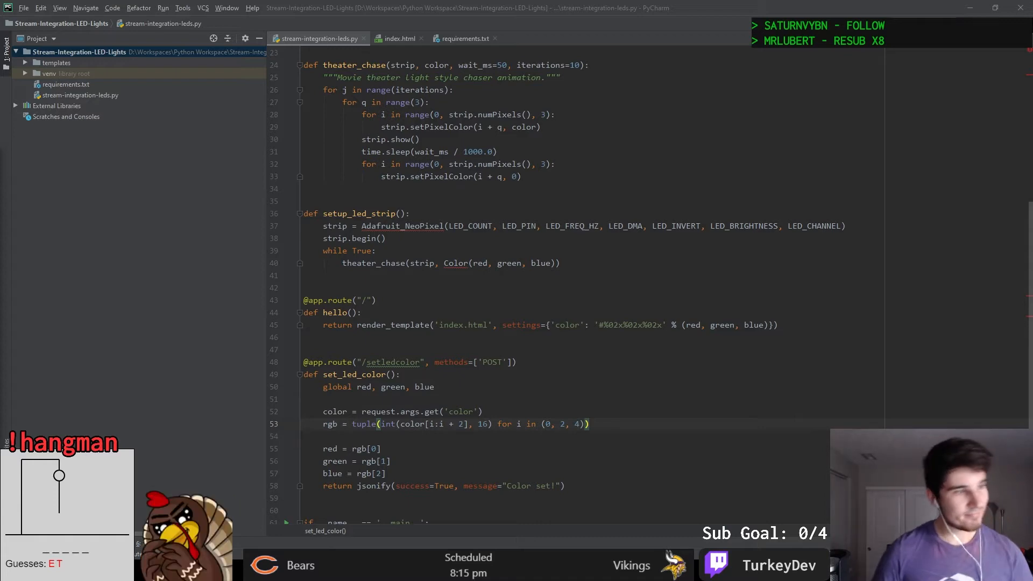
pyautogui.scroll(3)
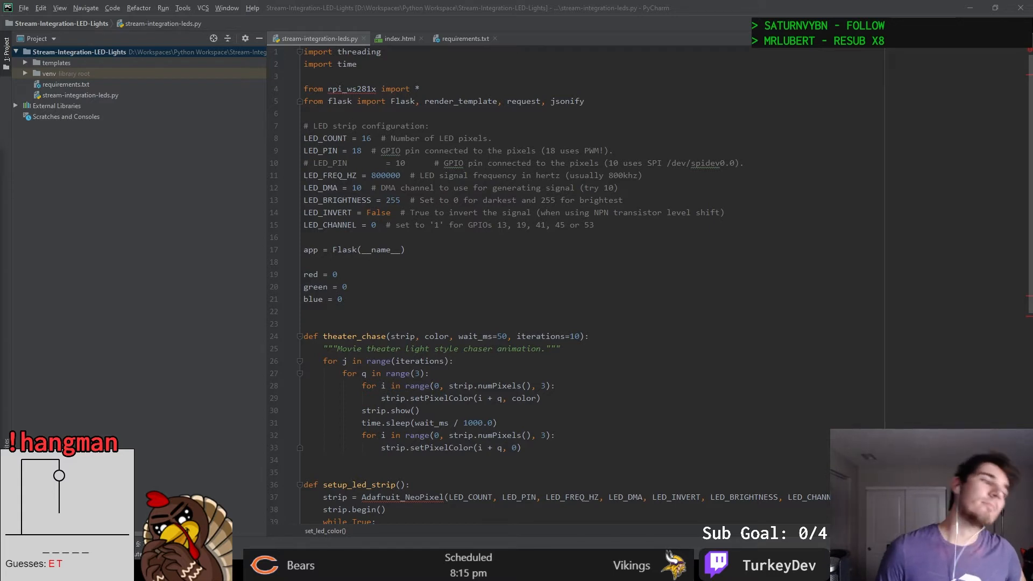
pyautogui.moveTo(157, 84)
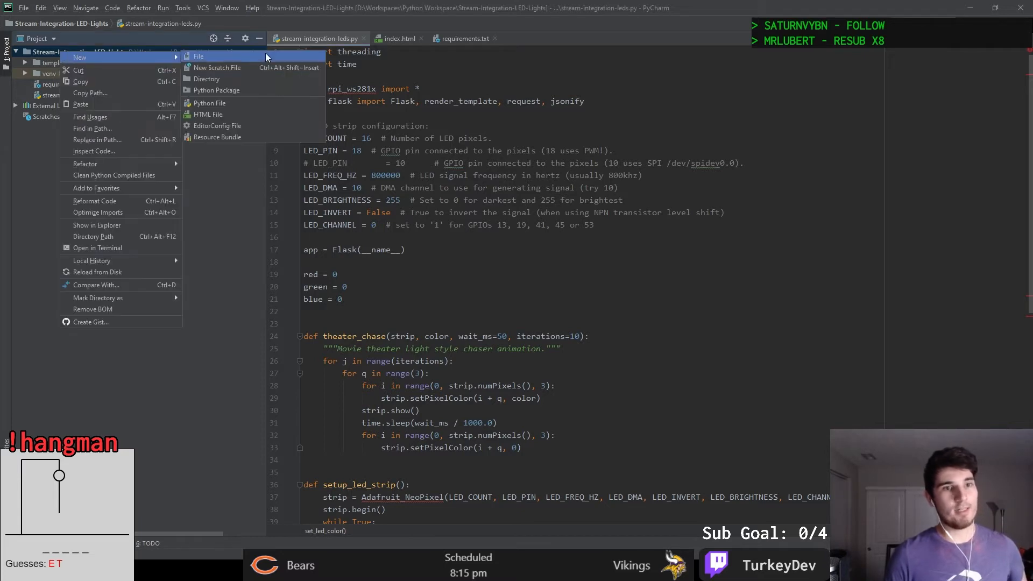
# - Add new Python files for the web blueprint and data modules
pyautogui.click(209, 103)
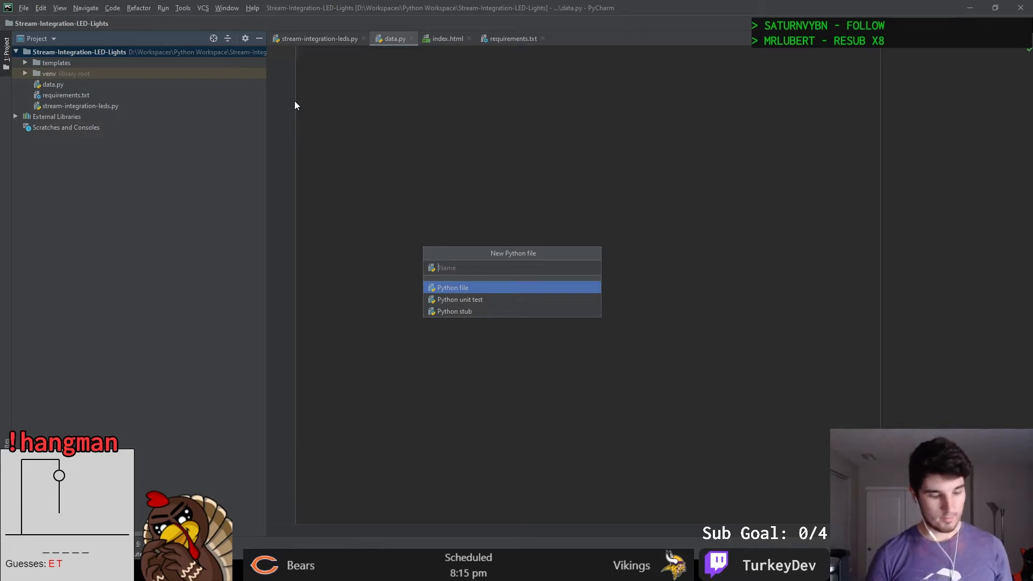
pyautogui.write('web_bluep')
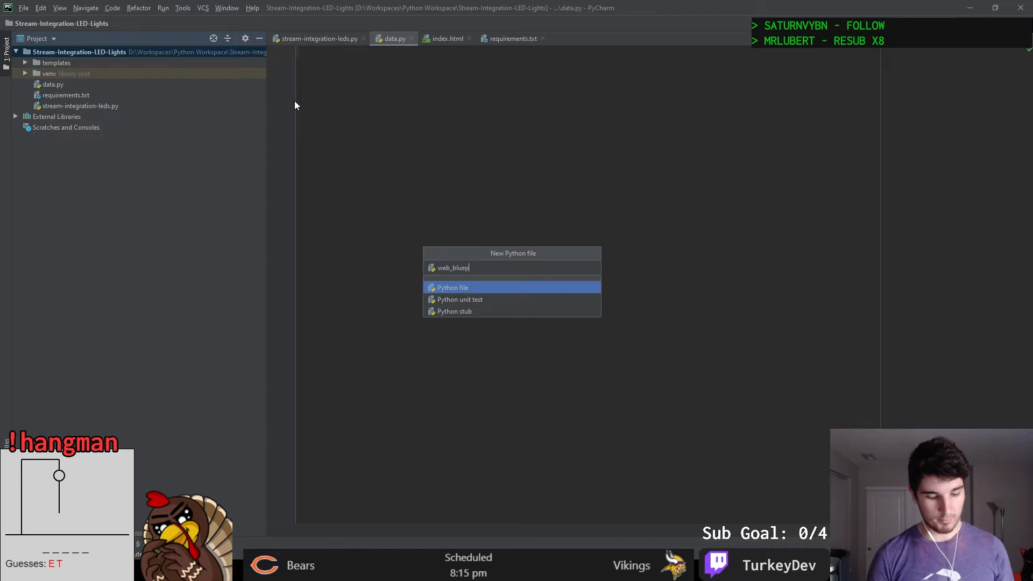
pyautogui.press('Return')
pyautogui.write("api = Blueprint('api', __name__")
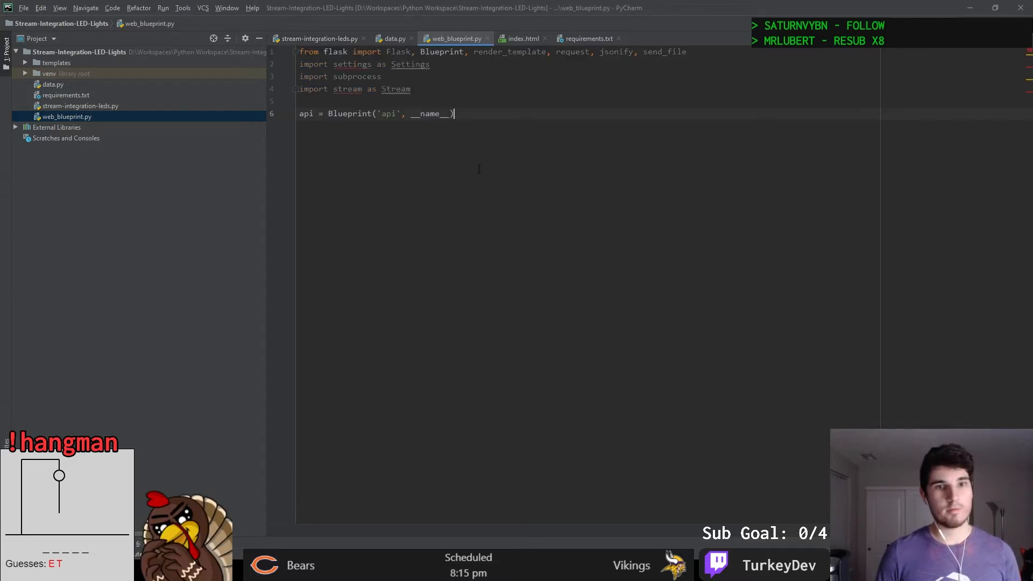
pyautogui.write('data.red, data.green, data.blue))')
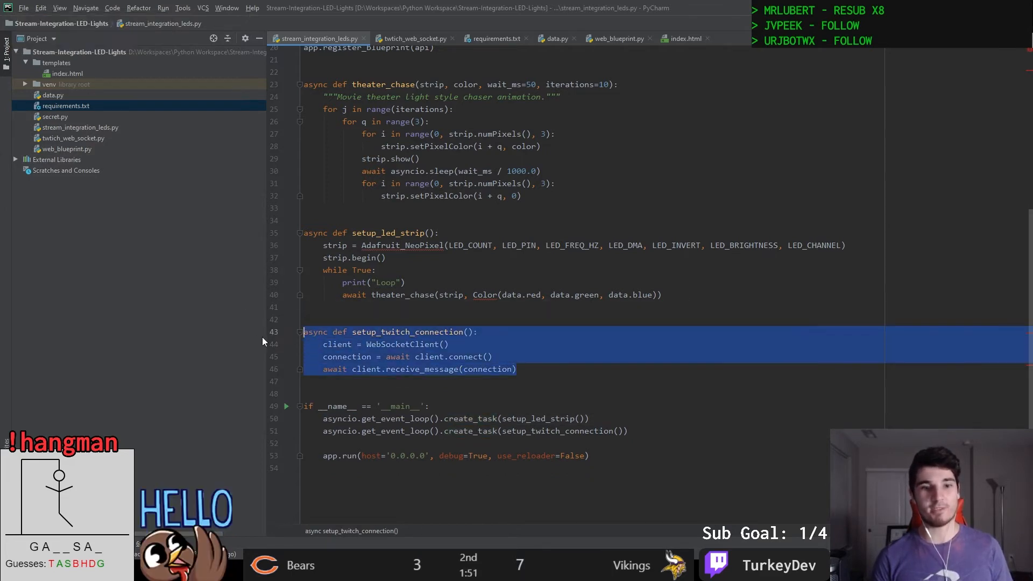
pyautogui.click(415, 356)
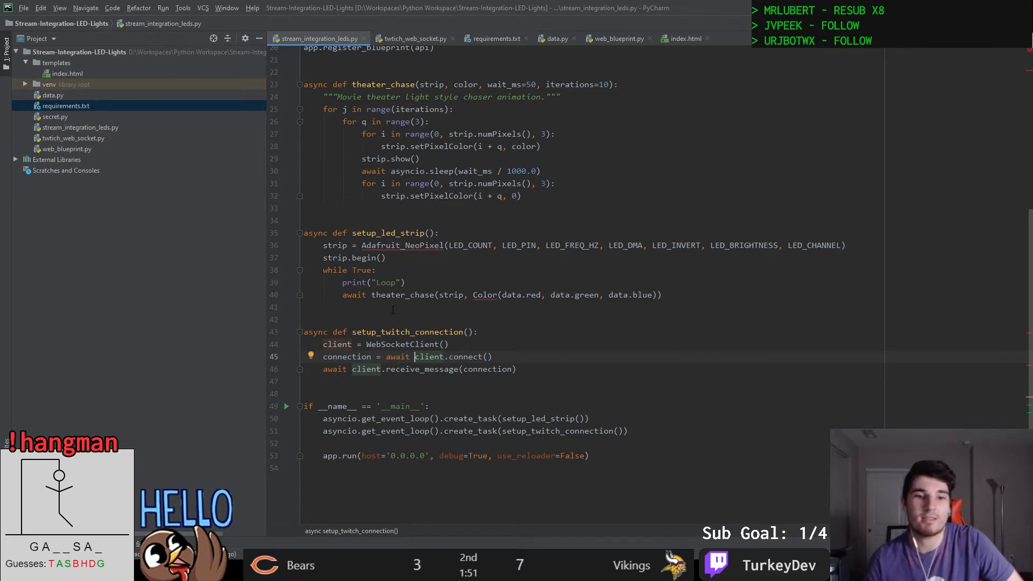
pyautogui.doubleClick(413, 344)
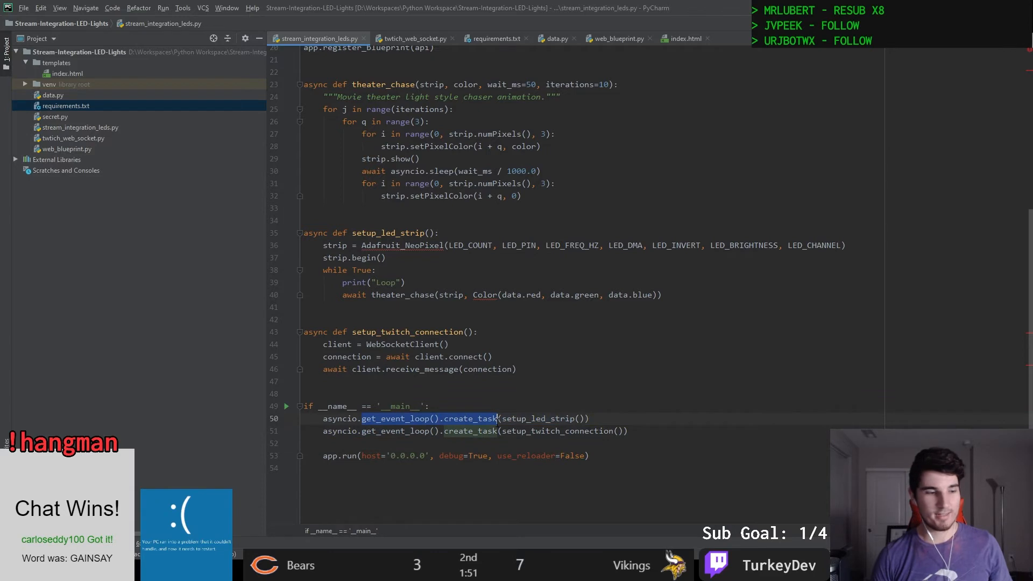
pyautogui.write('run')
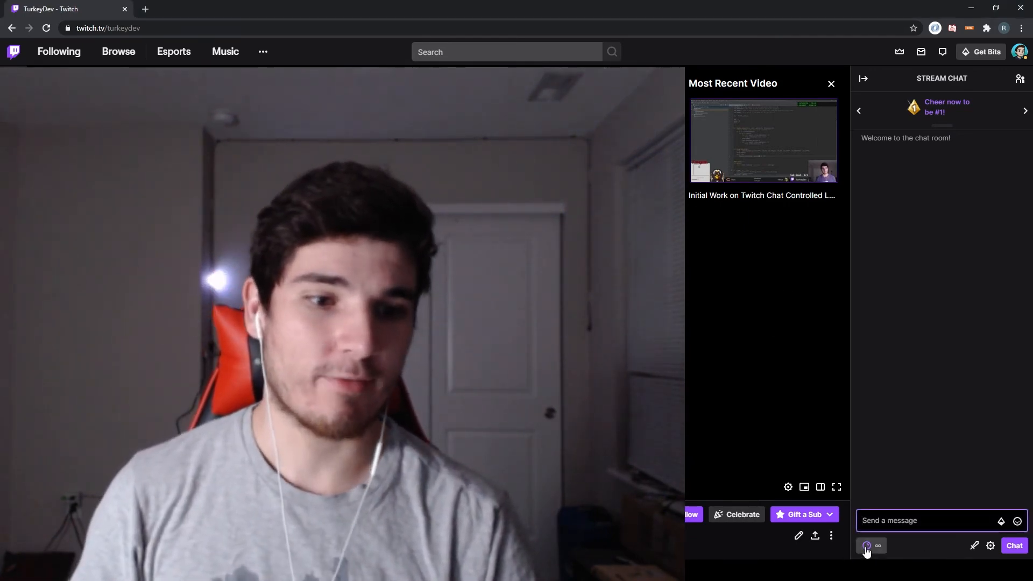
# - Redeem Change LED Color with #ff0000, then type rainbow for another redemption
pyautogui.click(867, 545)
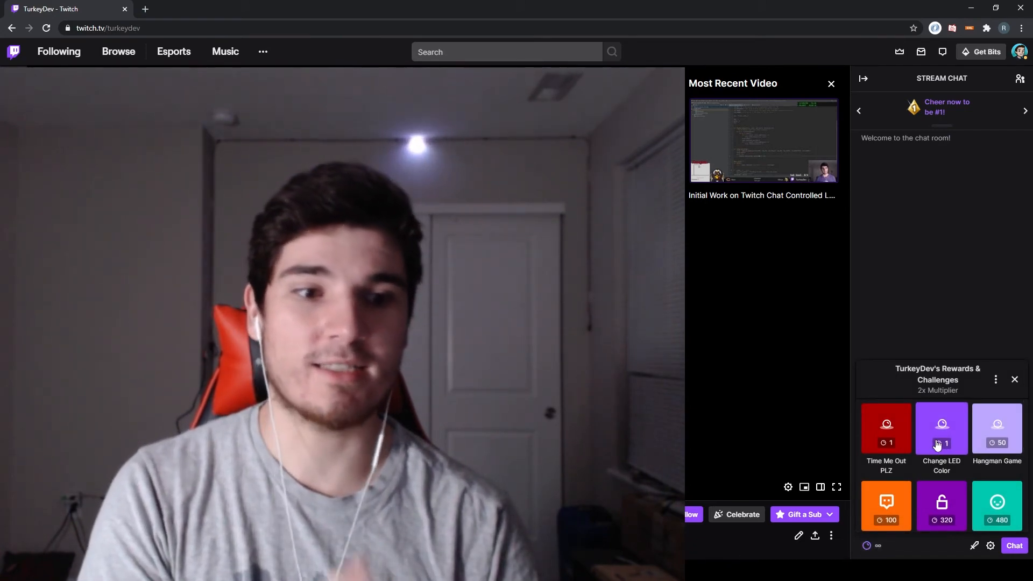
pyautogui.click(941, 427)
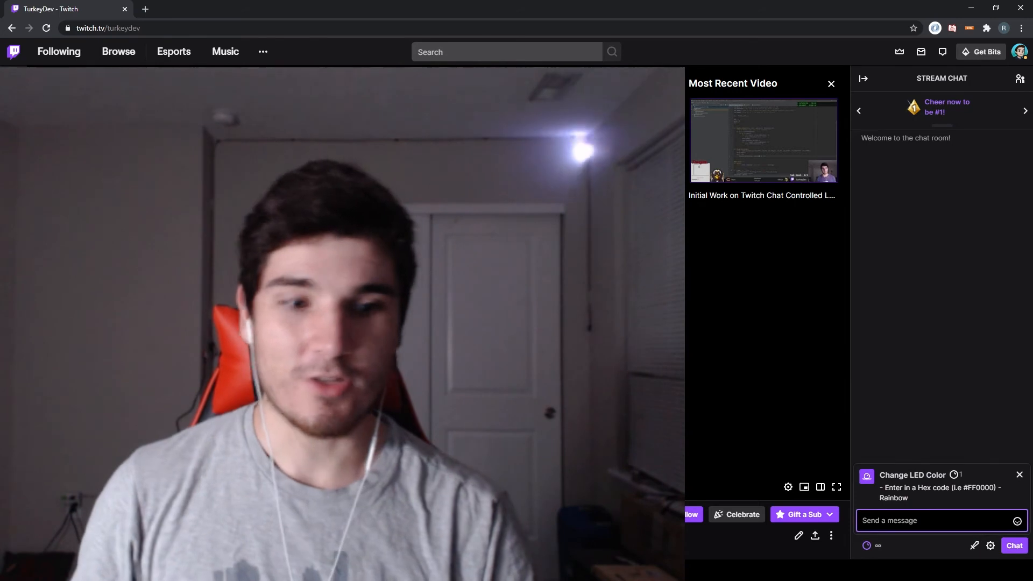
pyautogui.write('#')
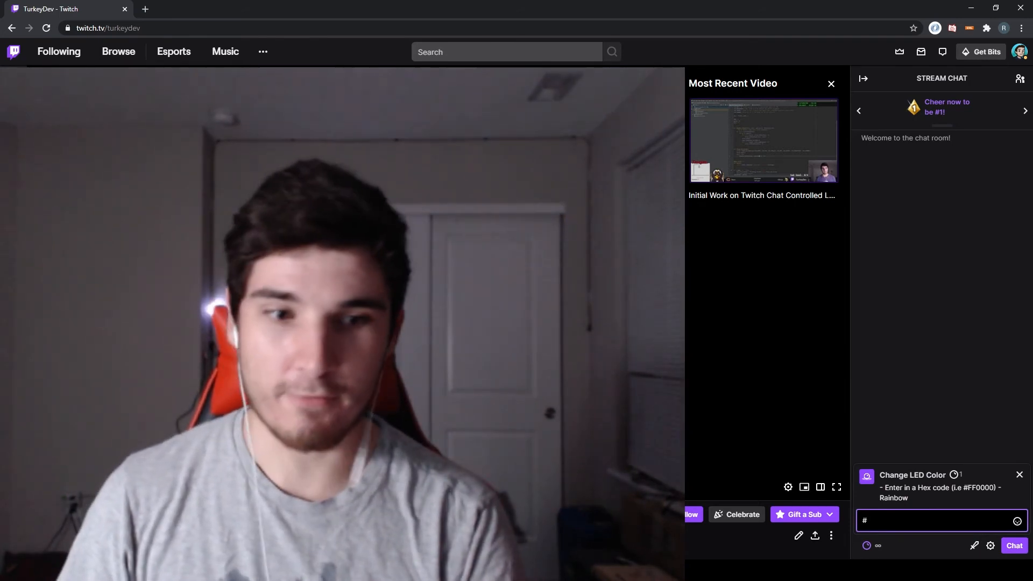
pyautogui.write('ff00')
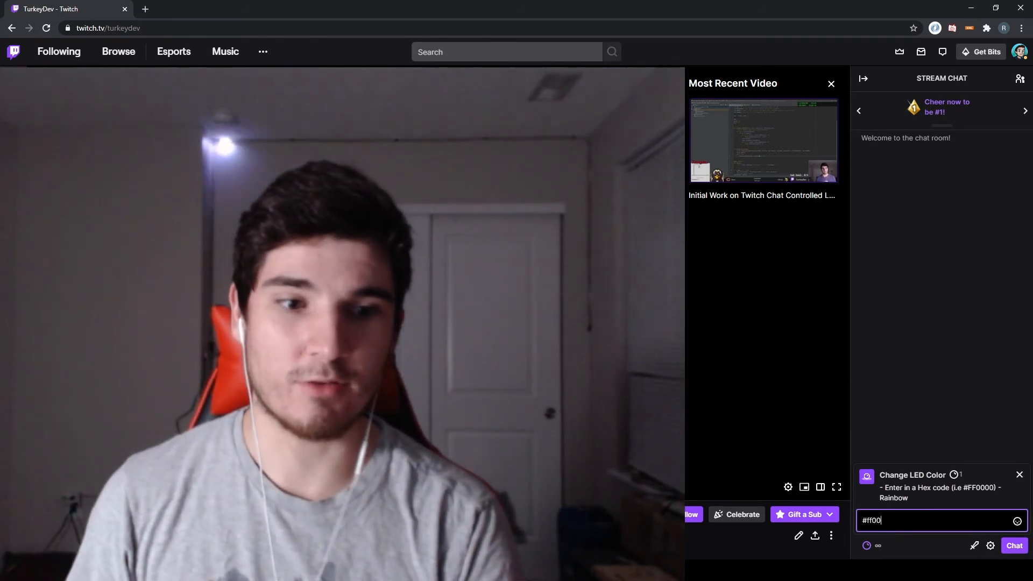
pyautogui.write('00')
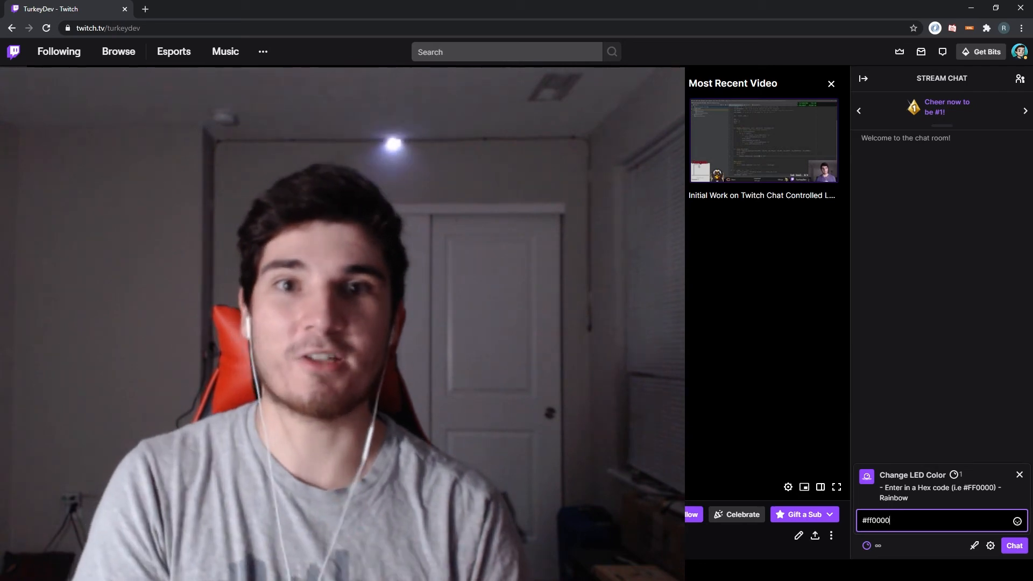
pyautogui.click(1012, 546)
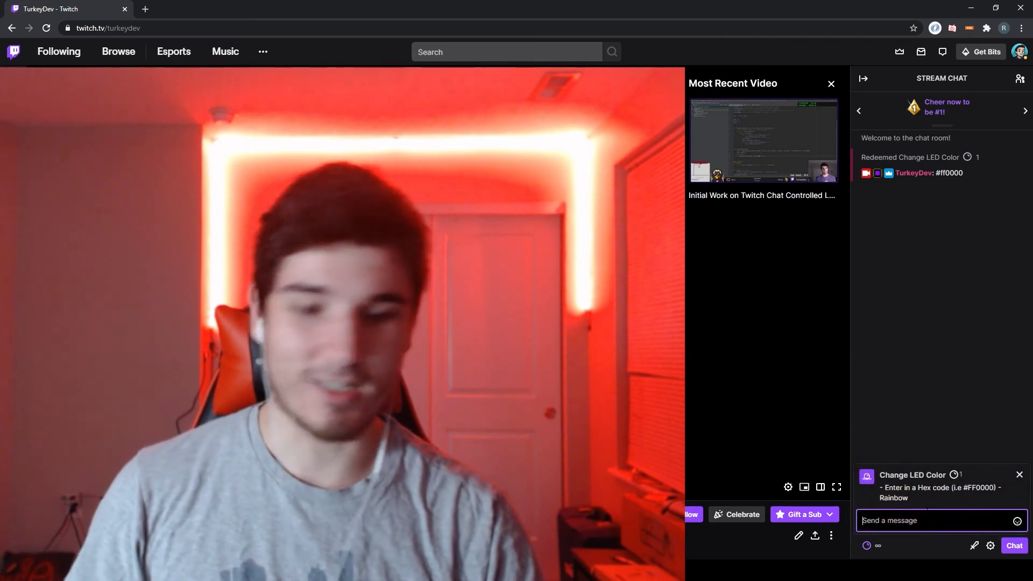
pyautogui.write('rainbow')
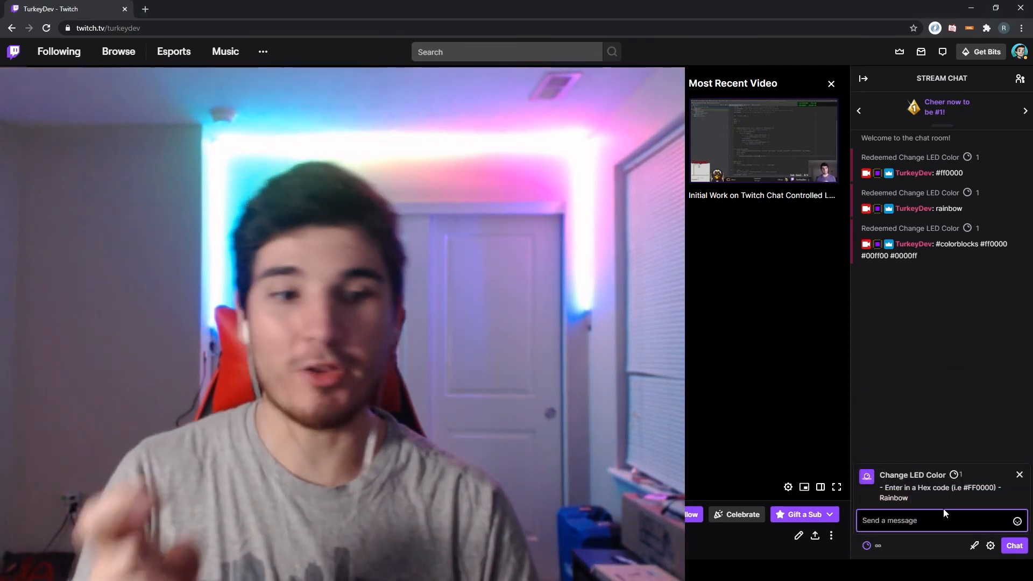
# - Type 'colorblocks #ff0000 #00ff00 #0000ff' into the Change LED Color message box
pyautogui.write('color')
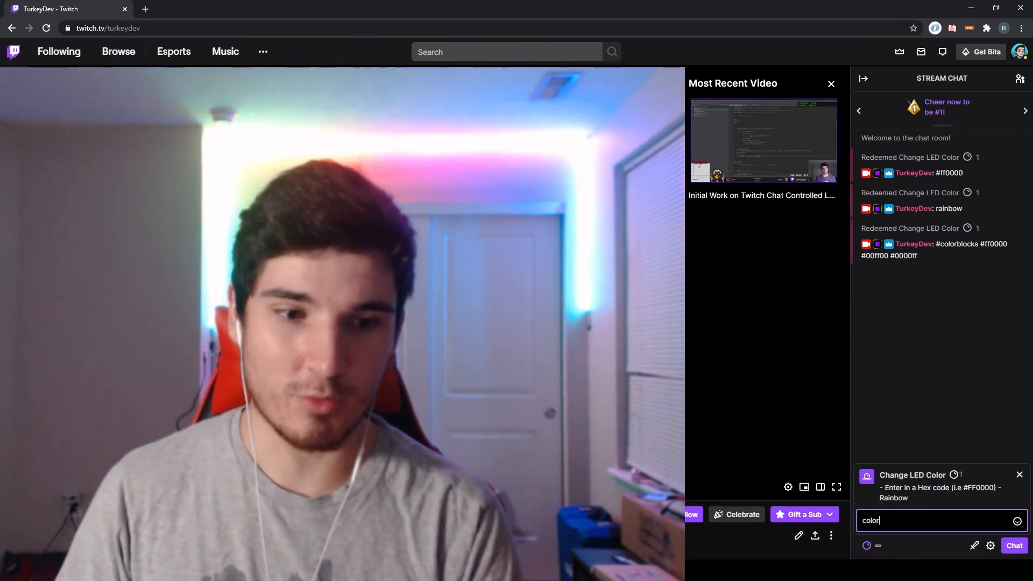
pyautogui.write('blocks')
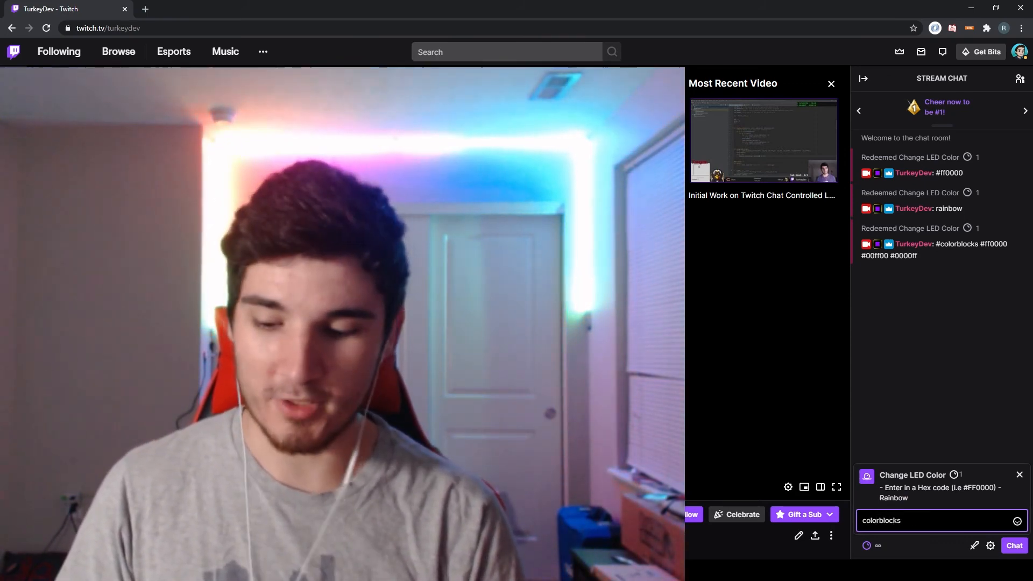
pyautogui.write('#')
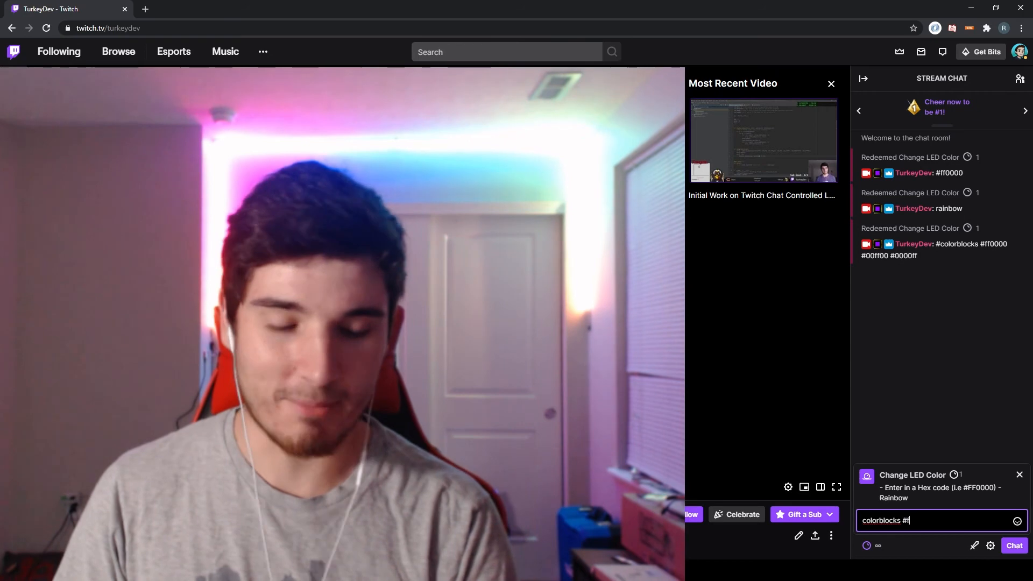
pyautogui.write('f0000')
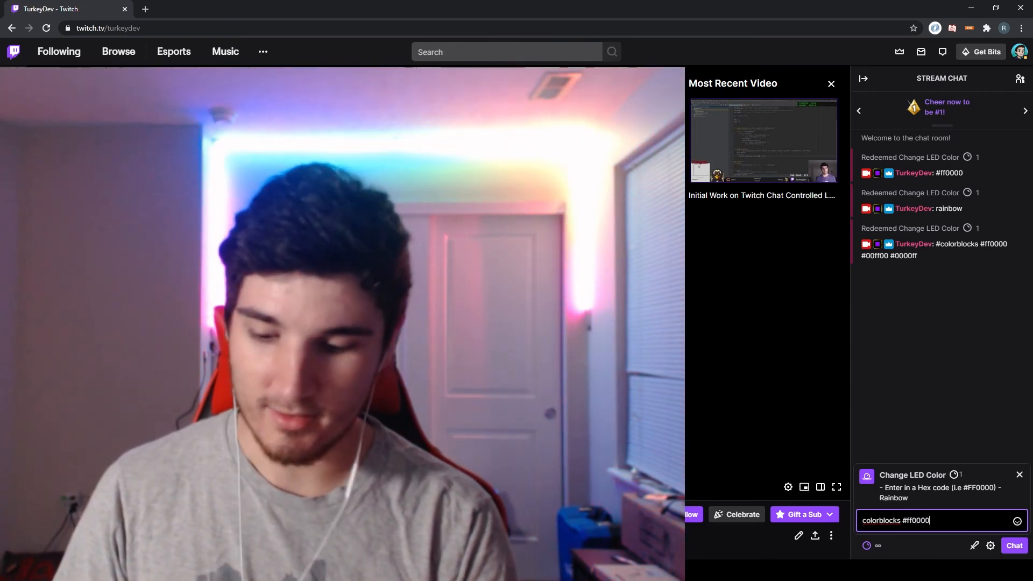
pyautogui.write('#00ff')
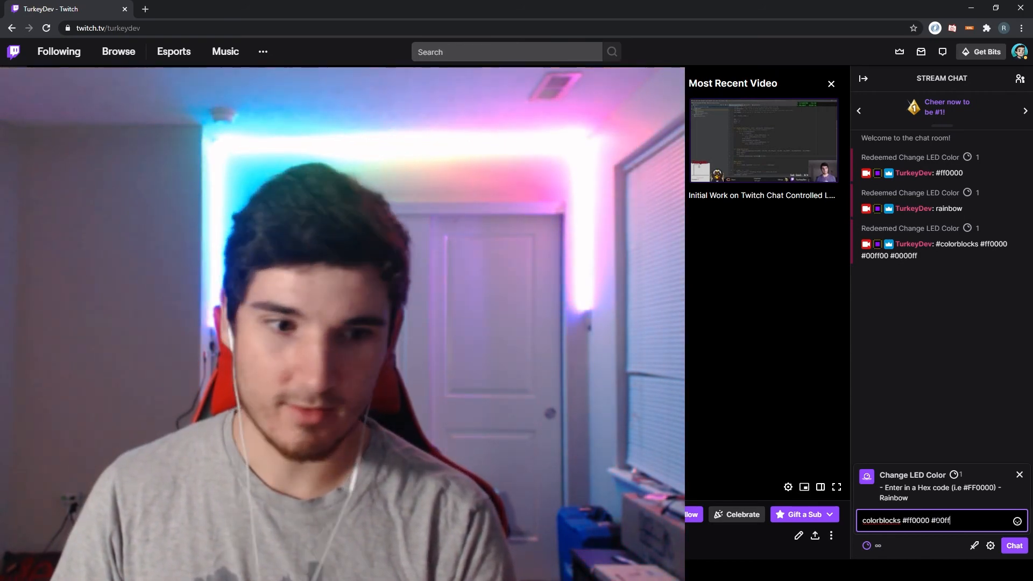
pyautogui.write('00 #')
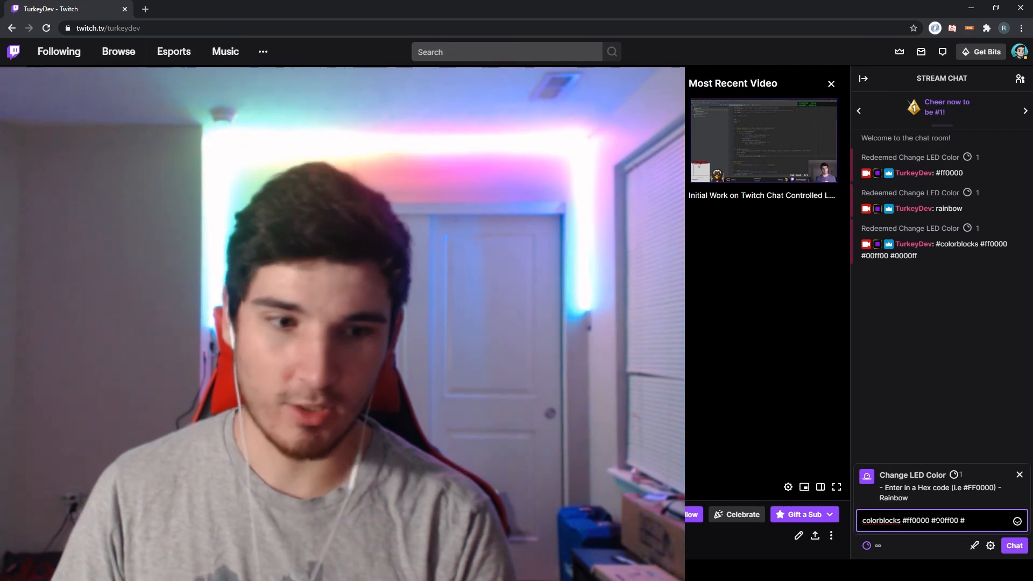
pyautogui.write('0000ff')
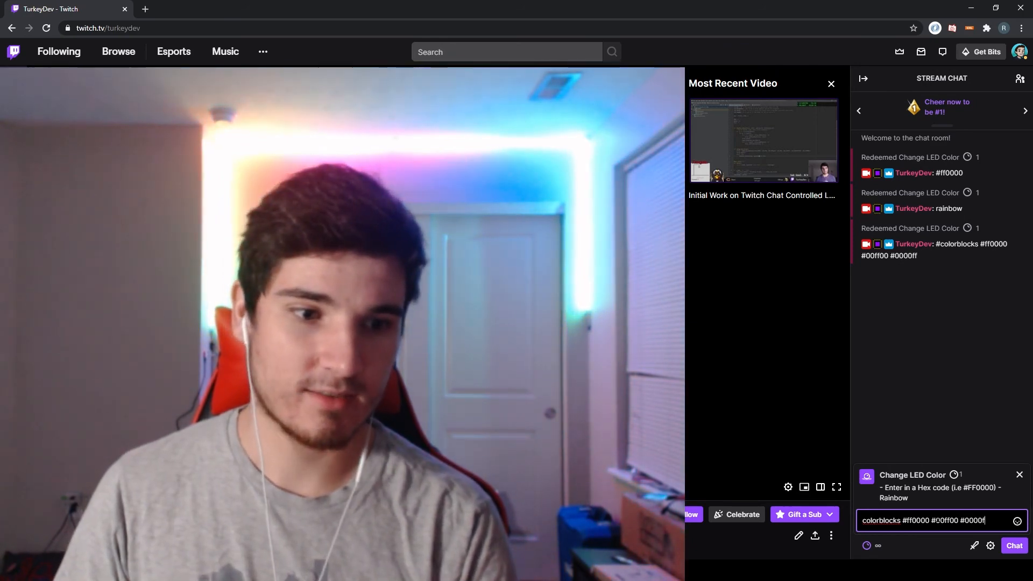